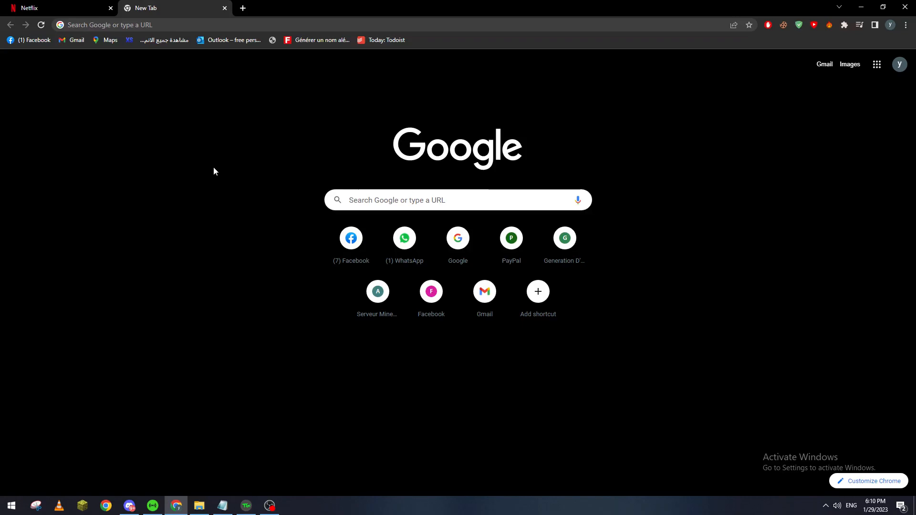
pyautogui.moveTo(211, 194)
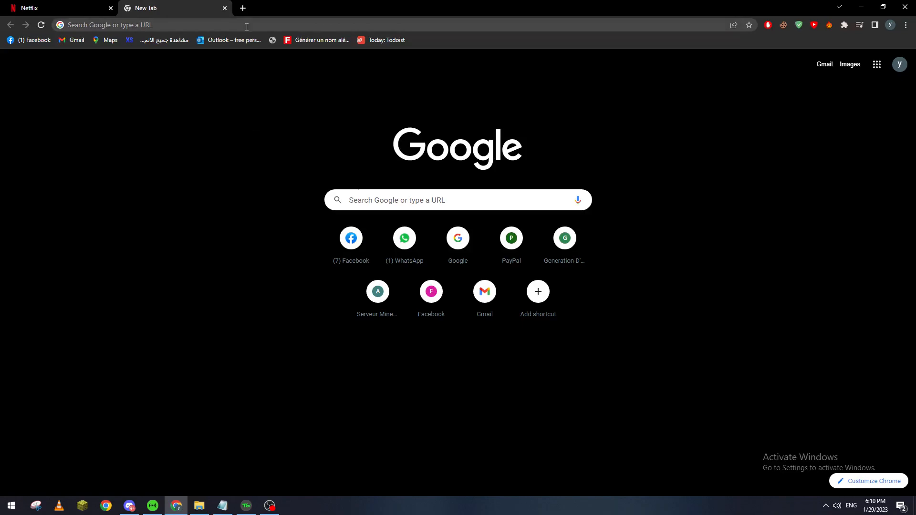
# - Search Google for 'moz' from the Chrome address bar
pyautogui.write('moz')
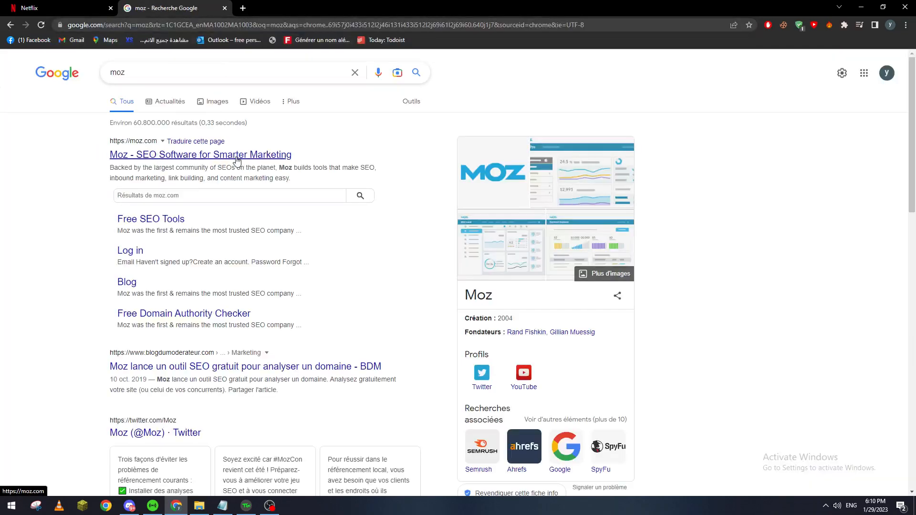
# - Open moz.com from the results and start the Moz Pro free trial
pyautogui.click(200, 154)
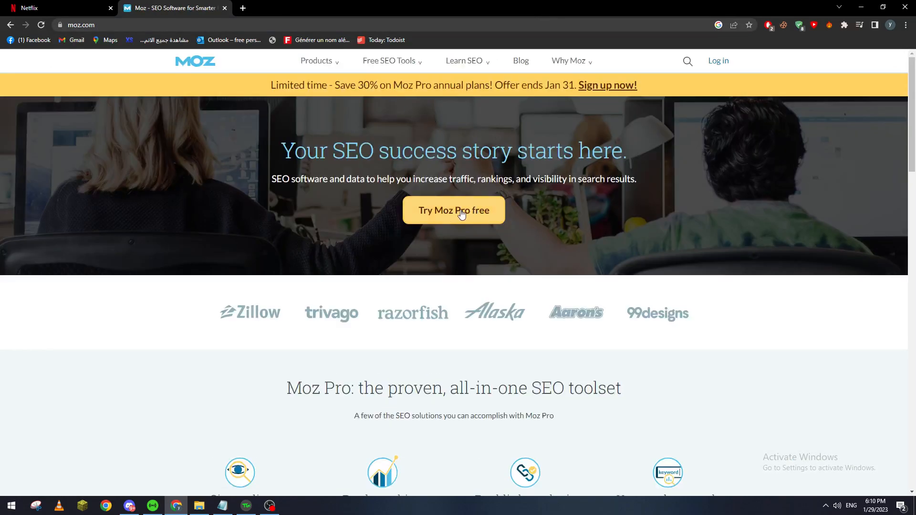
pyautogui.click(453, 211)
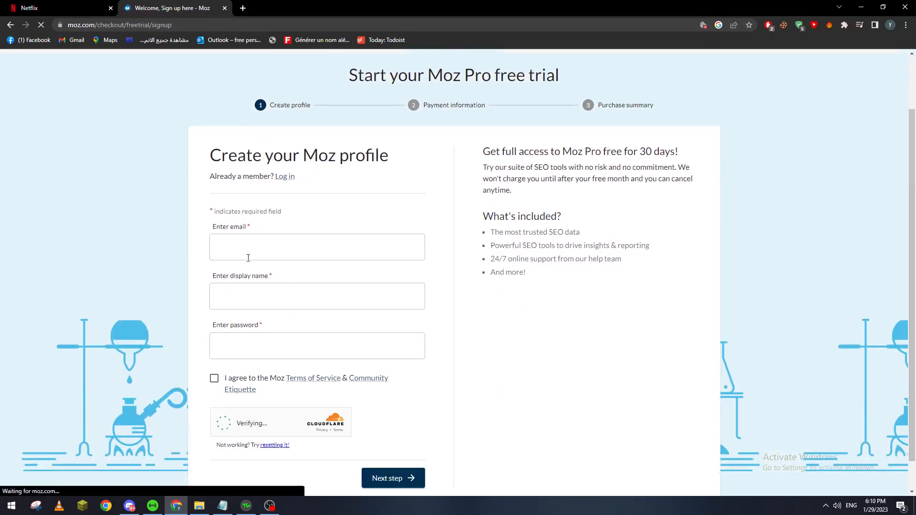
pyautogui.click(317, 303)
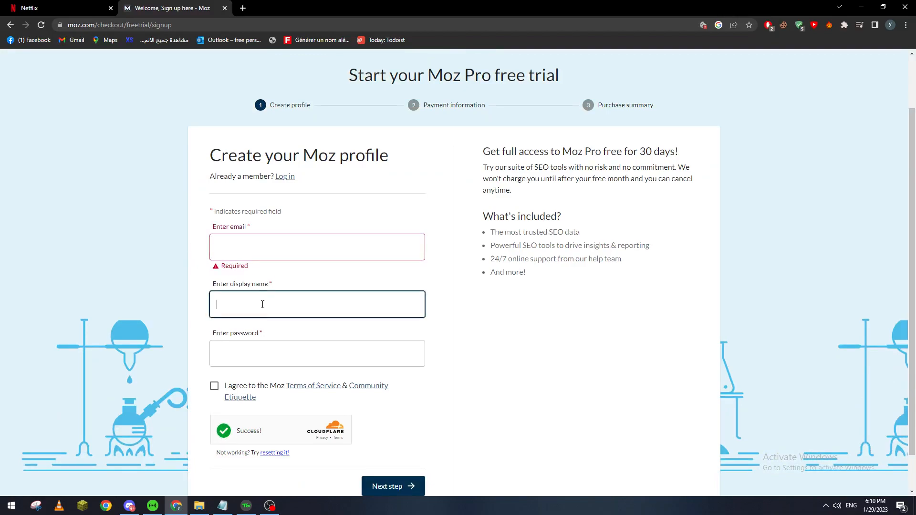
pyautogui.click(316, 353)
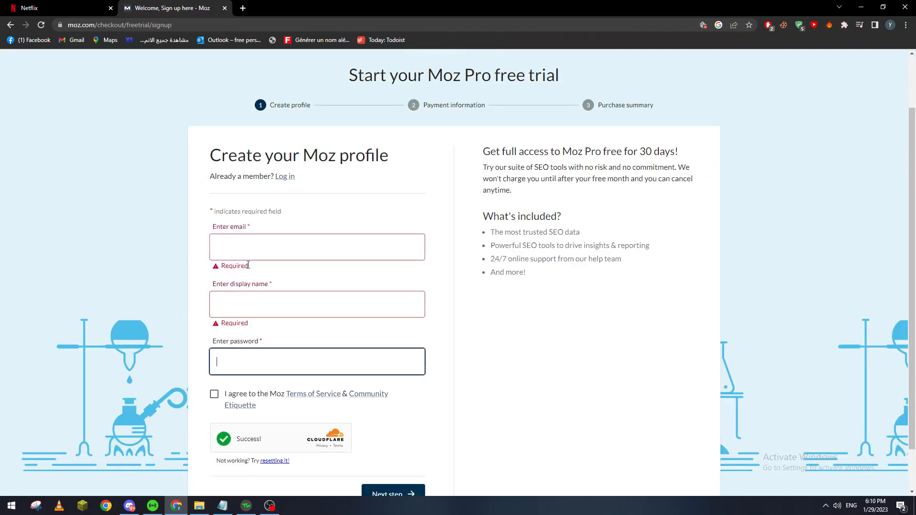
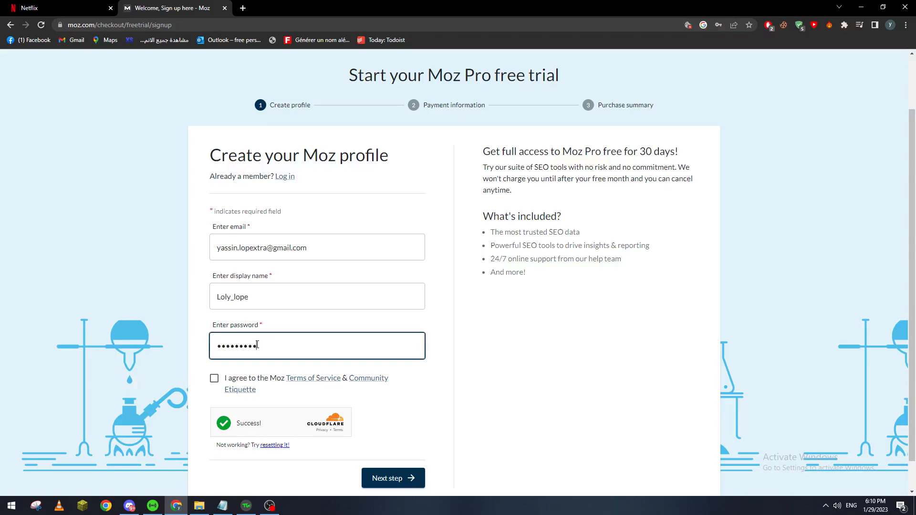
pyautogui.click(392, 478)
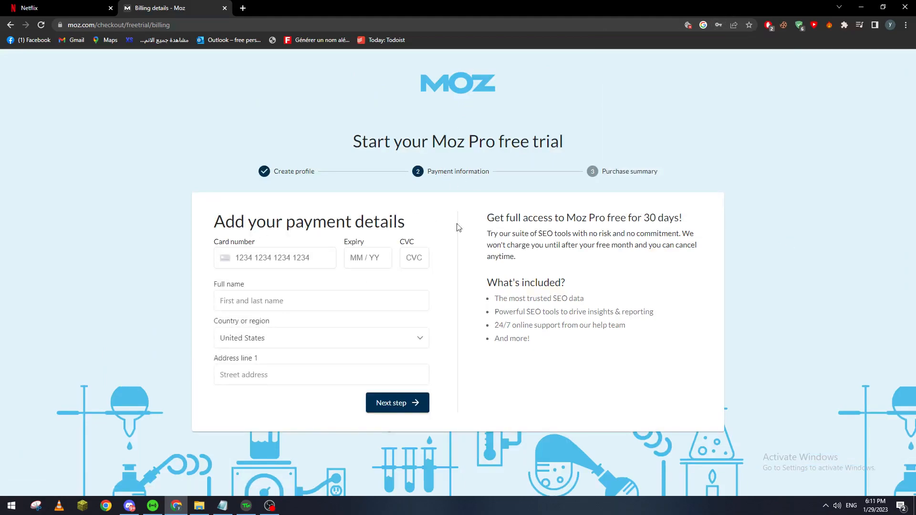
pyautogui.moveTo(403, 133)
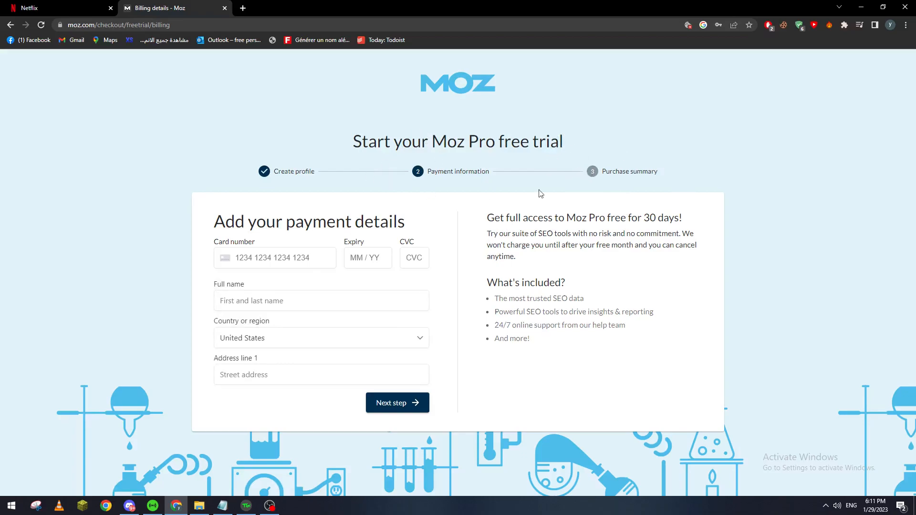
pyautogui.moveTo(158, 79)
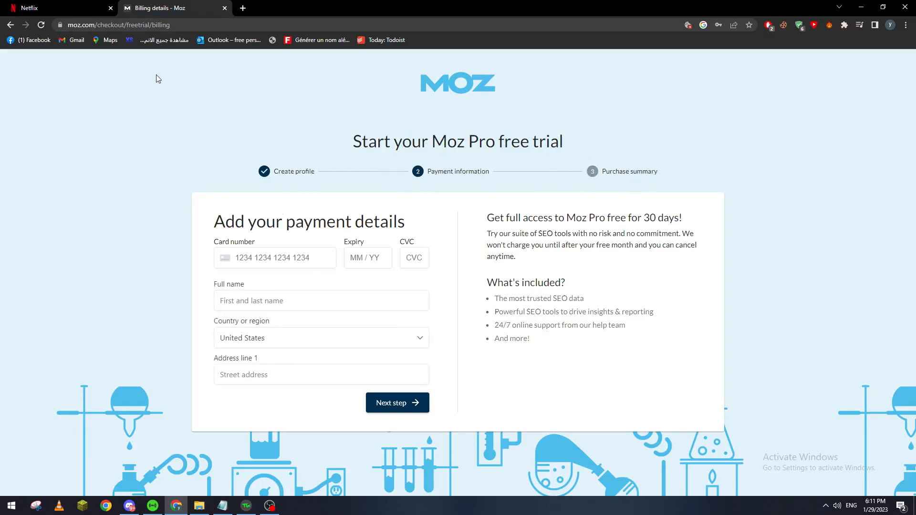
# - Go back twice from the billing page to the Moz homepage
pyautogui.click(10, 24)
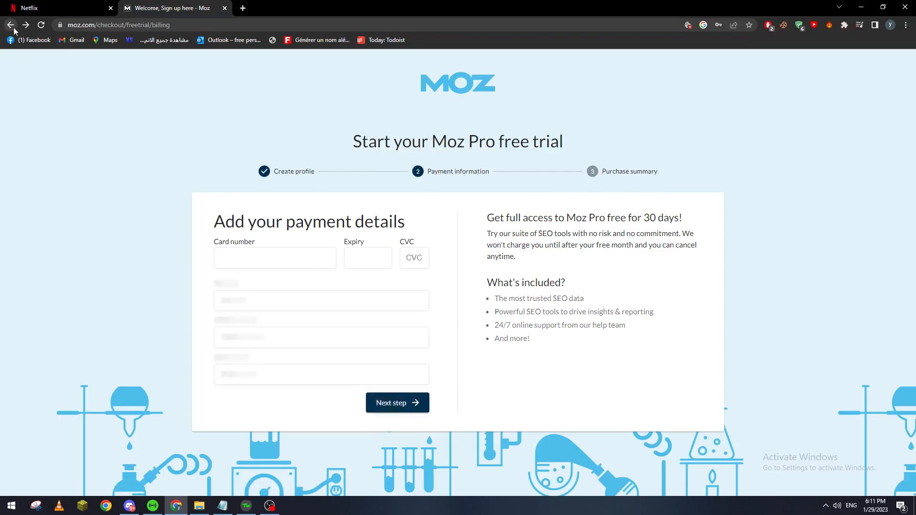
pyautogui.click(10, 25)
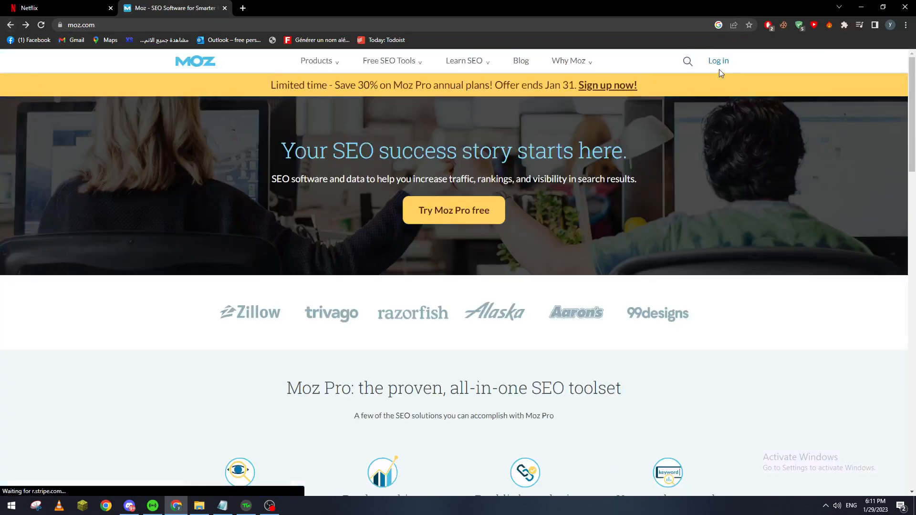
# - Sign in, browse the Moz Home tool overview, and launch Keyword Explorer
pyautogui.click(717, 60)
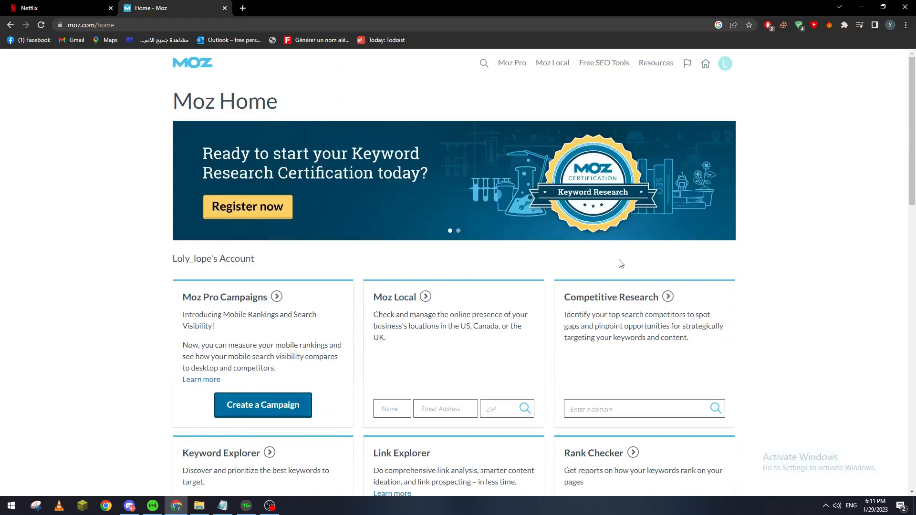
pyautogui.scroll(-3)
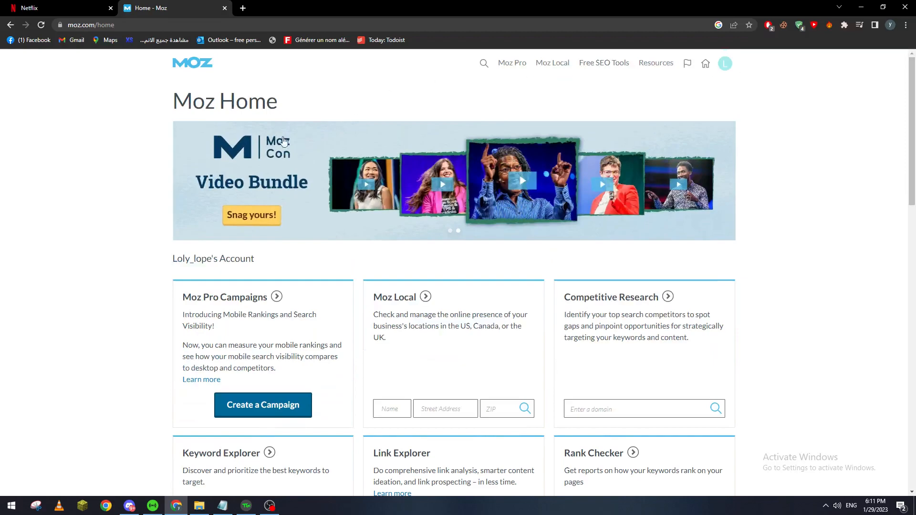
pyautogui.moveTo(194, 268)
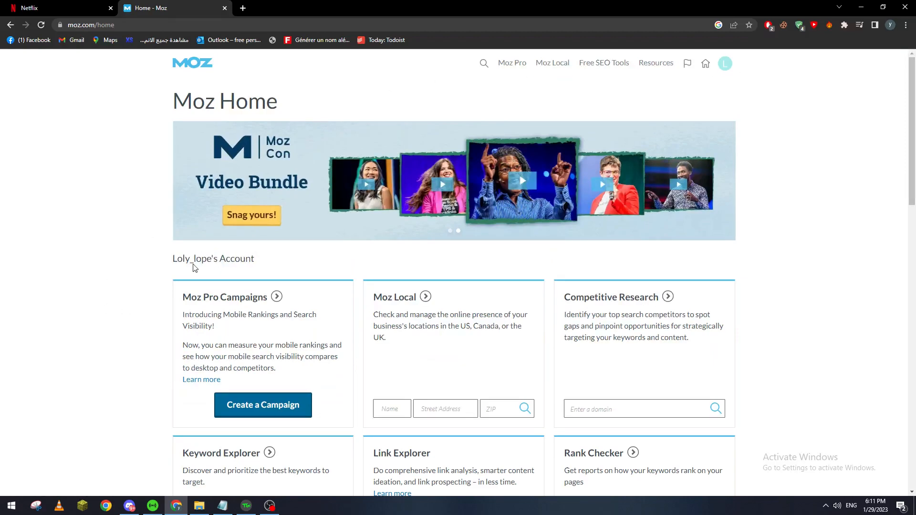
pyautogui.scroll(-3)
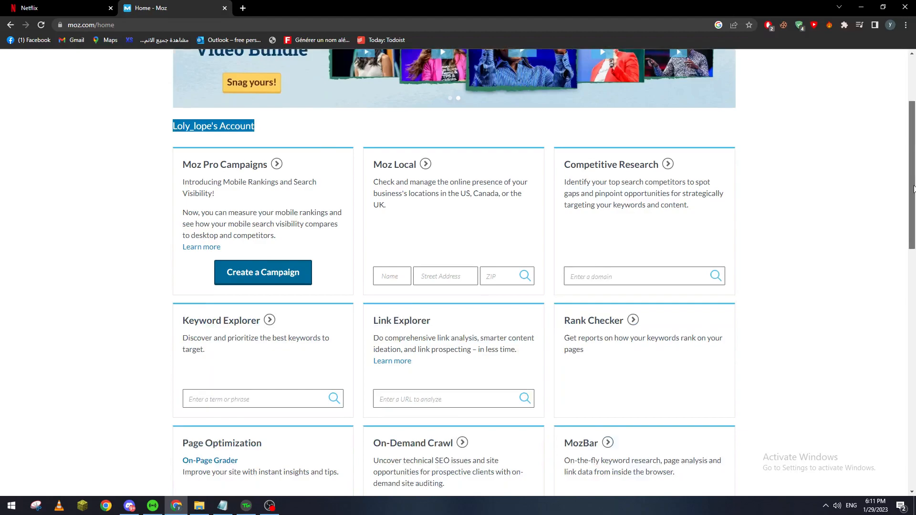
pyautogui.scroll(3)
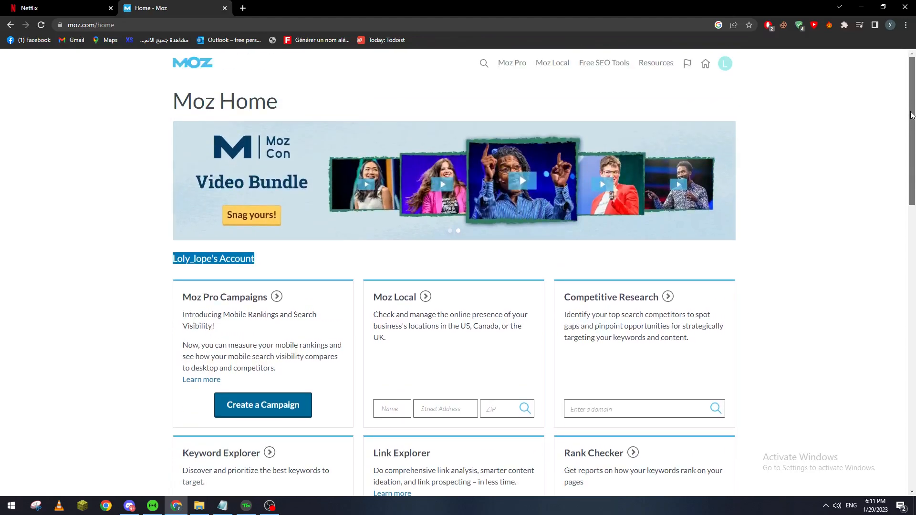
pyautogui.scroll(-3)
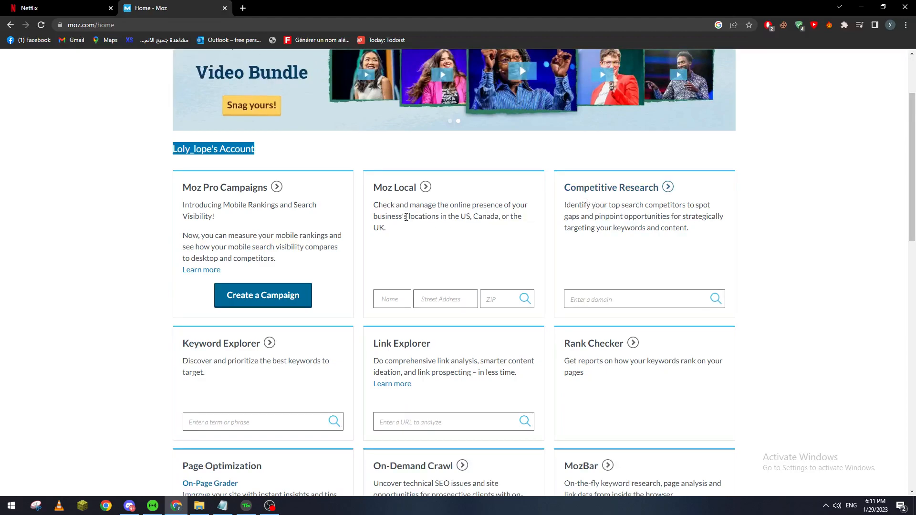
pyautogui.moveTo(199, 355)
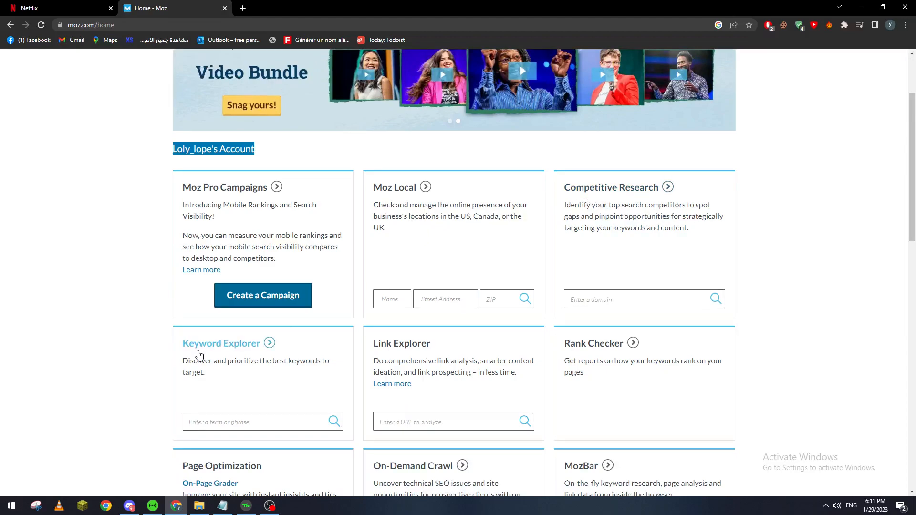
pyautogui.moveTo(199, 446)
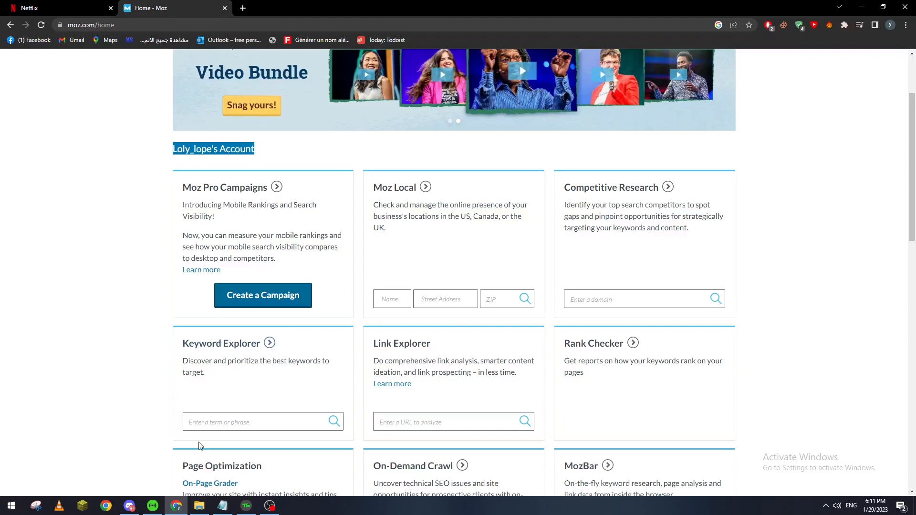
pyautogui.moveTo(593, 343)
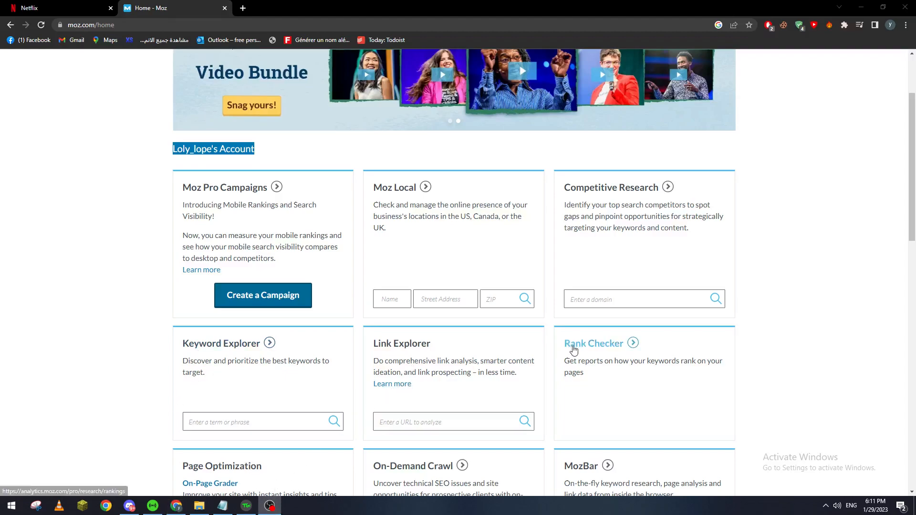
pyautogui.scroll(-3)
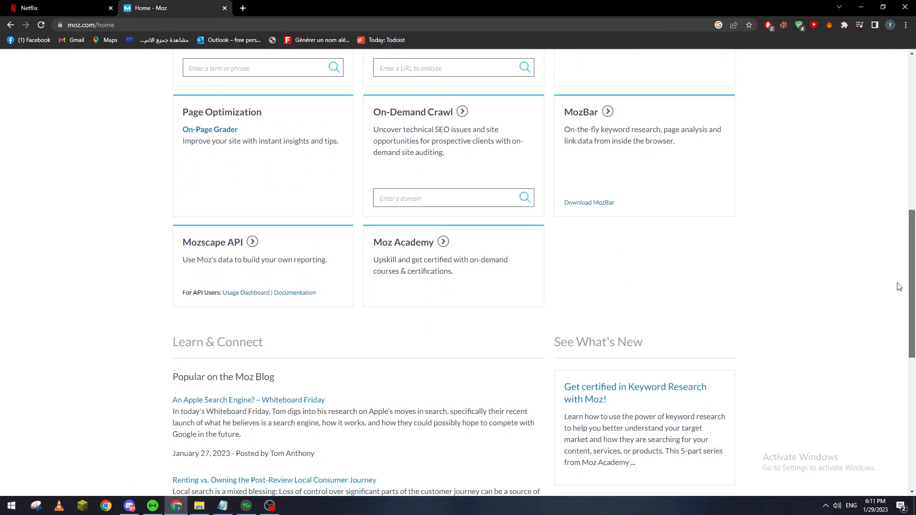
pyautogui.scroll(3)
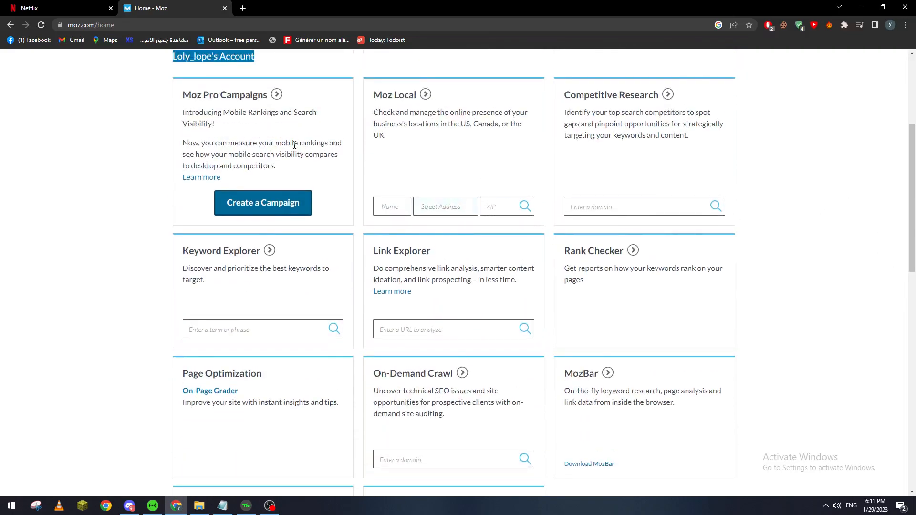
pyautogui.moveTo(219, 95)
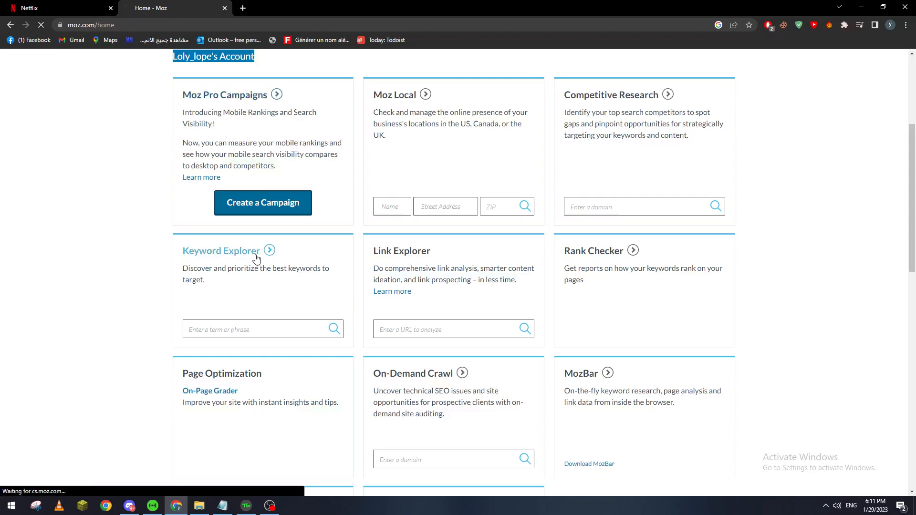
pyautogui.click(221, 250)
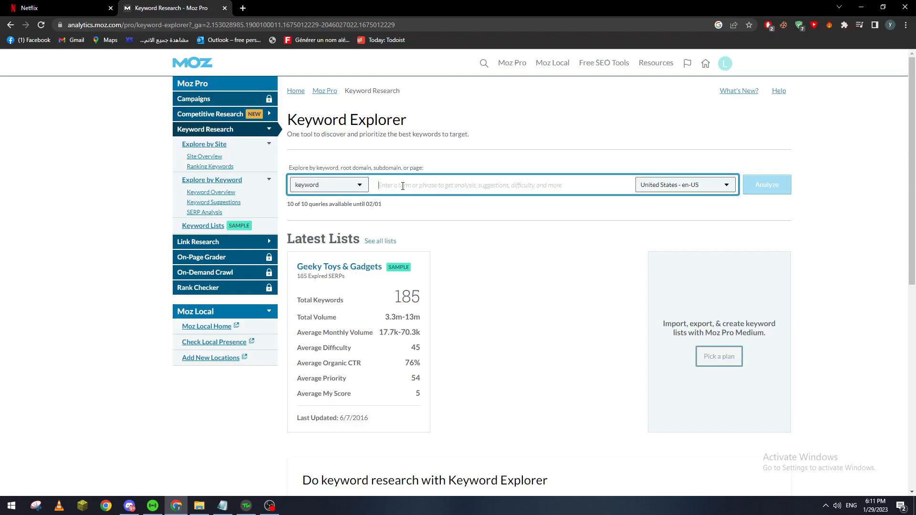
# - Analyze the keyword 'health' in Keyword Explorer
pyautogui.write('heal')
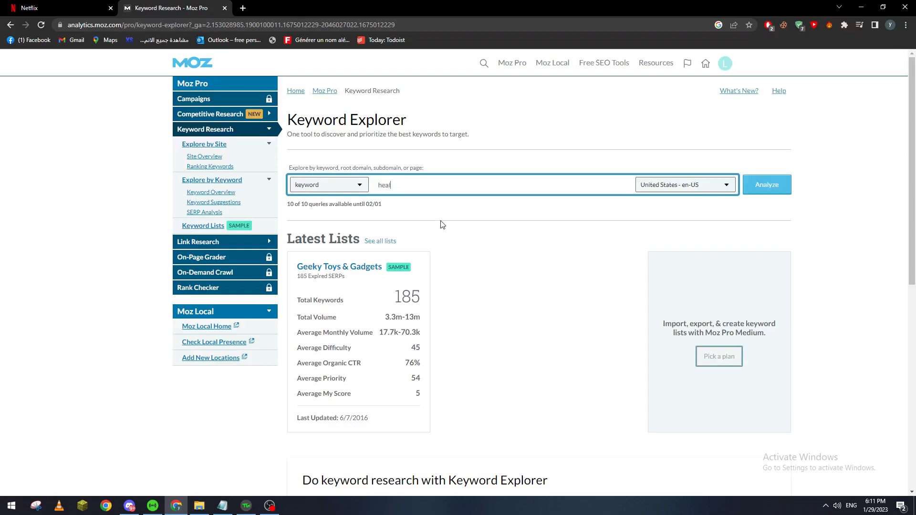
pyautogui.click(765, 185)
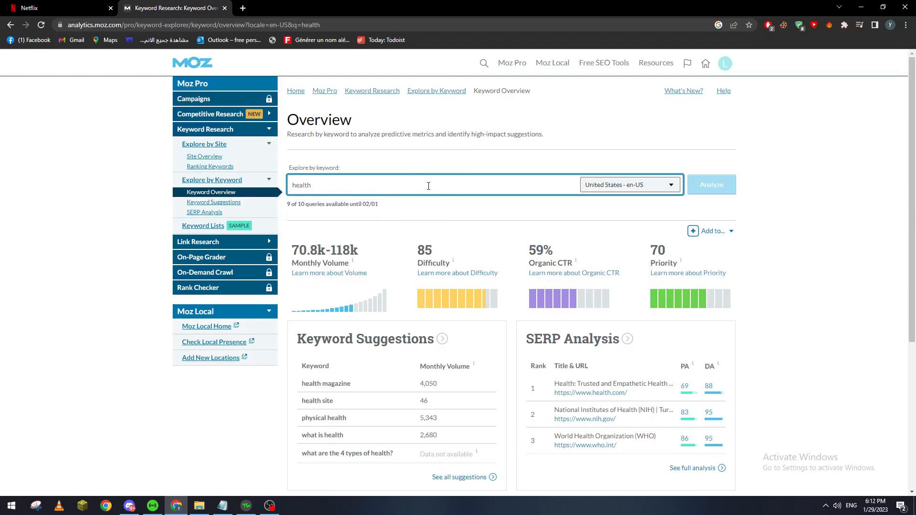
# - Analyze 'cristiano ronaldo' and scroll down to its suggestions and SERP analysis
pyautogui.write('cris')
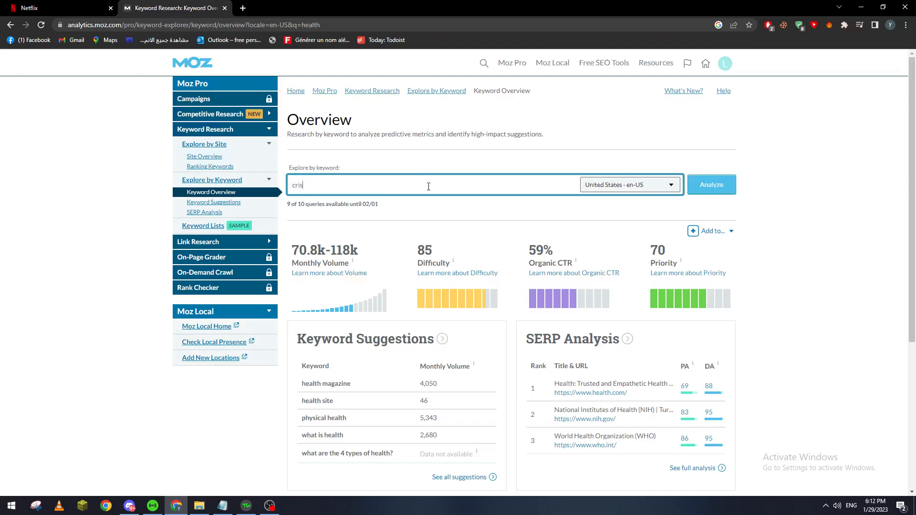
pyautogui.write('cristiano ronaldo')
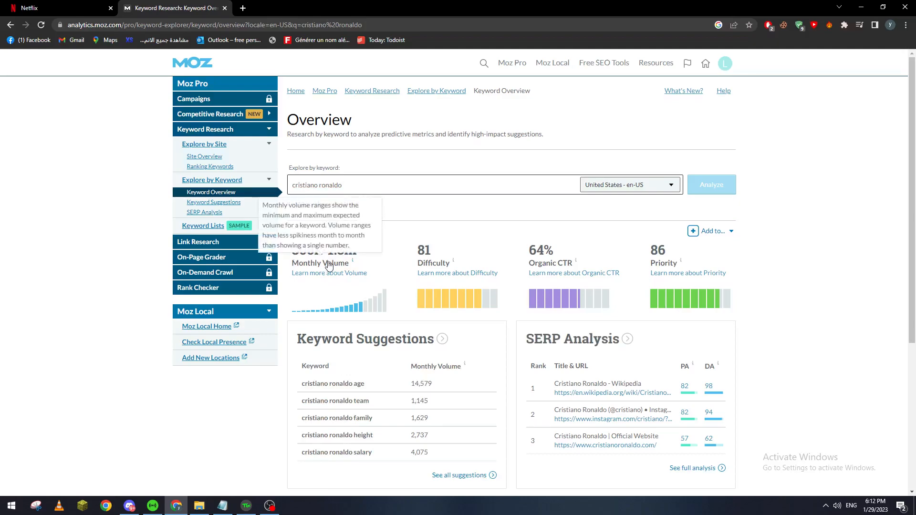
pyautogui.scroll(-3)
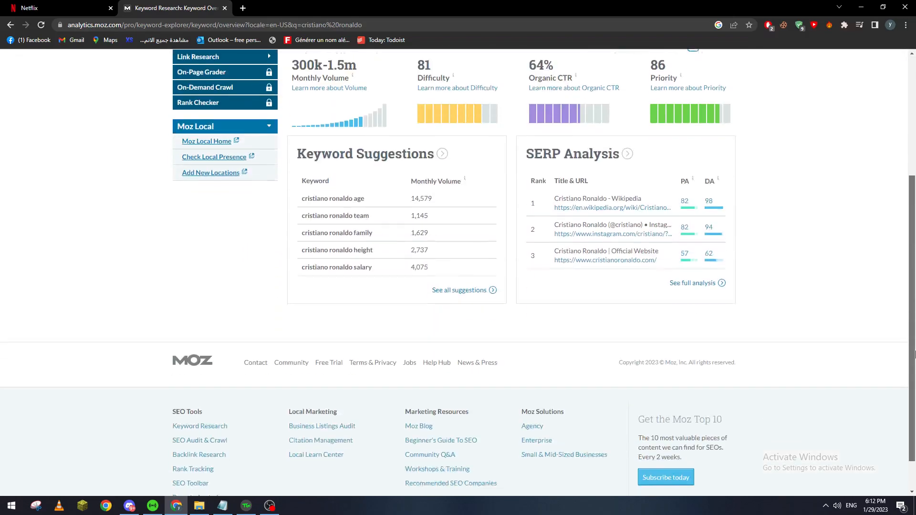